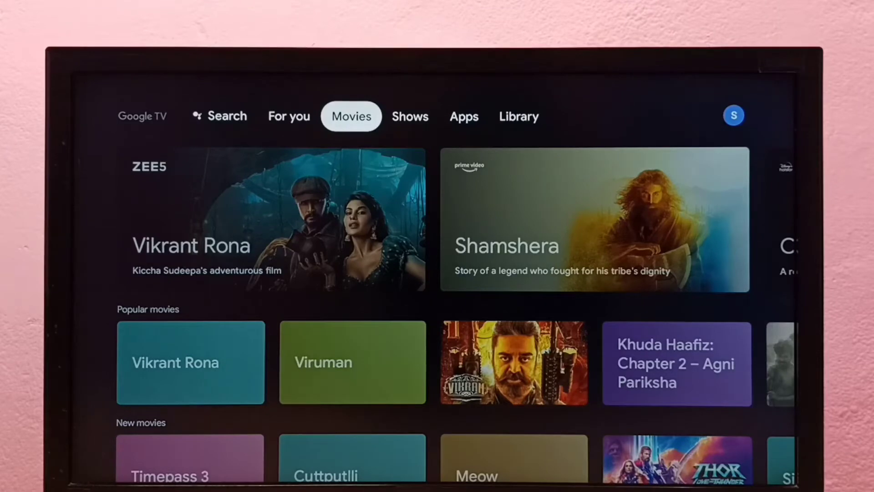
# - Pass the profile panel and switch to the Apps tab of Google TV
pyautogui.click(410, 116)
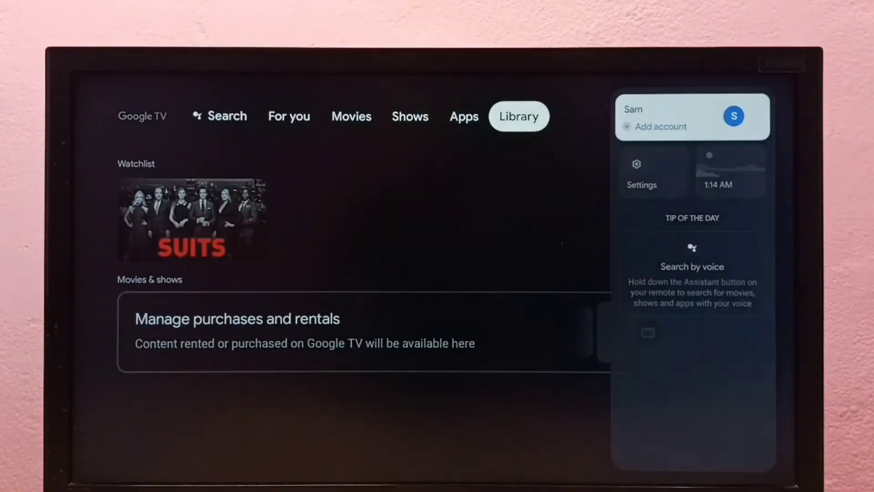
pyautogui.click(463, 116)
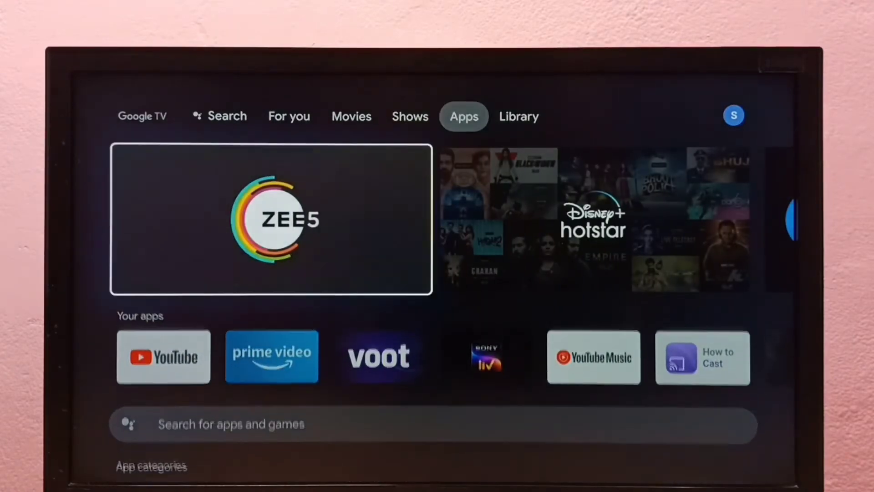
# - Scroll down to Hotstar in Your apps and open its Move / Open / View details menu
pyautogui.scroll(-3)
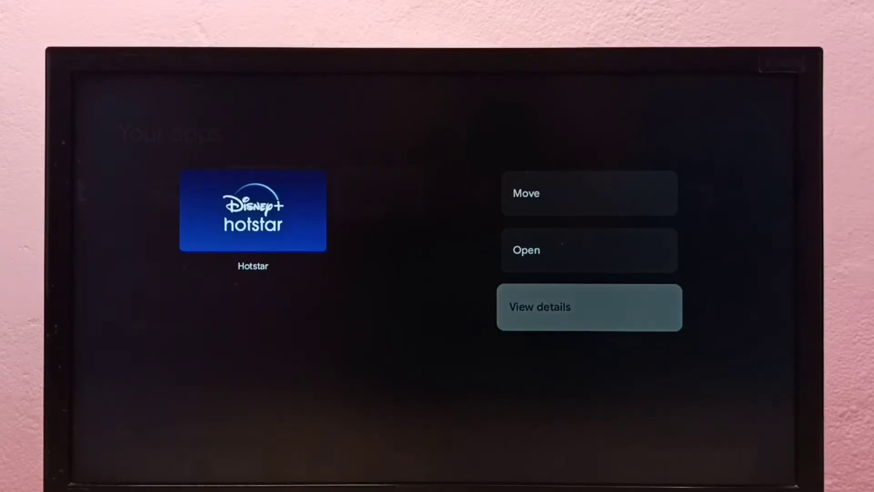
# - Close the Hotstar options, go to Library, and choose Settings from the profile panel
pyautogui.click(589, 307)
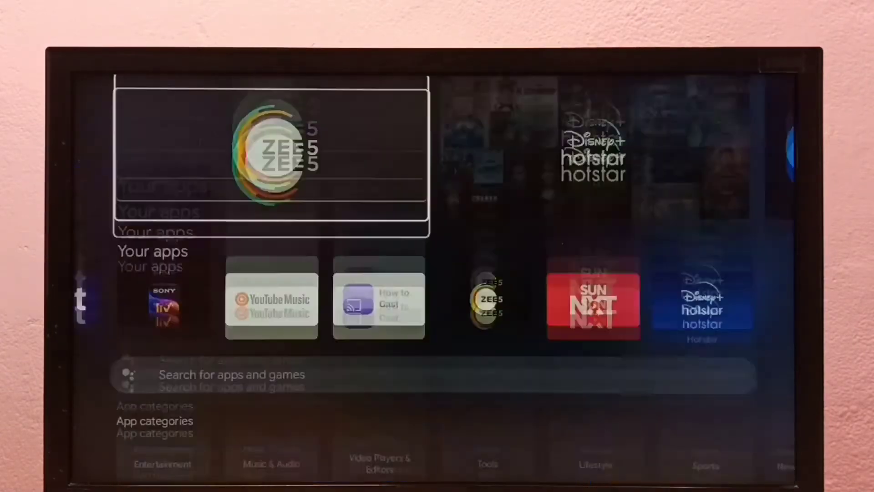
pyautogui.click(519, 116)
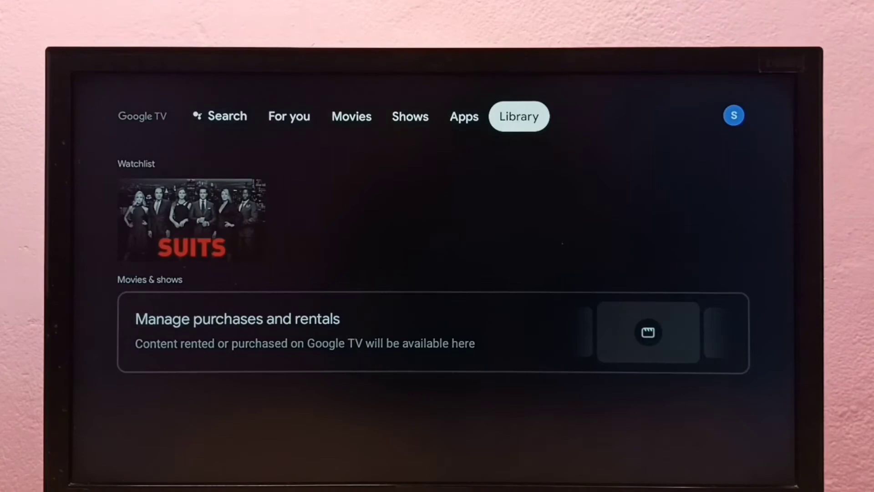
pyautogui.click(734, 116)
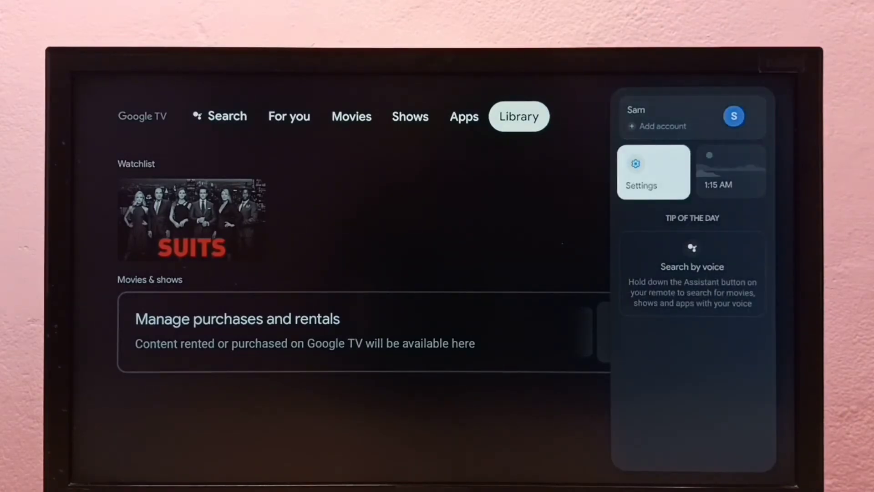
pyautogui.click(652, 172)
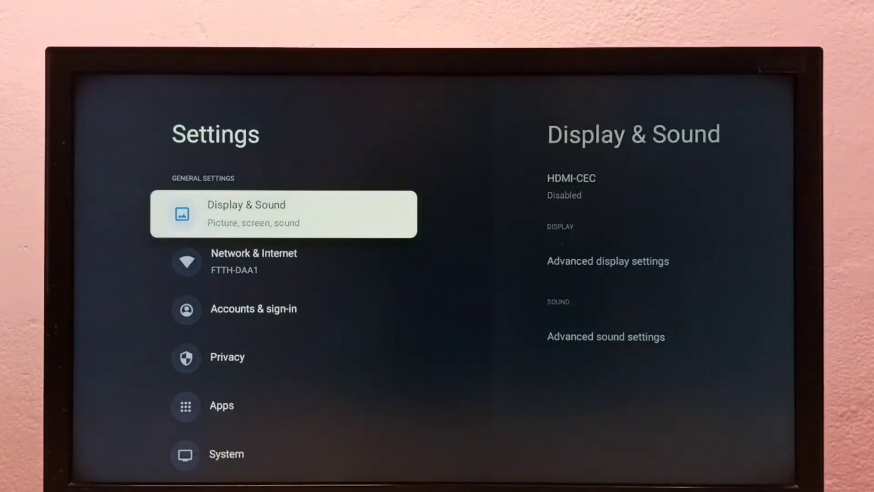
# - Go to Settings > Apps, open Hotstar's details, and choose Uninstall
pyautogui.scroll(-3)
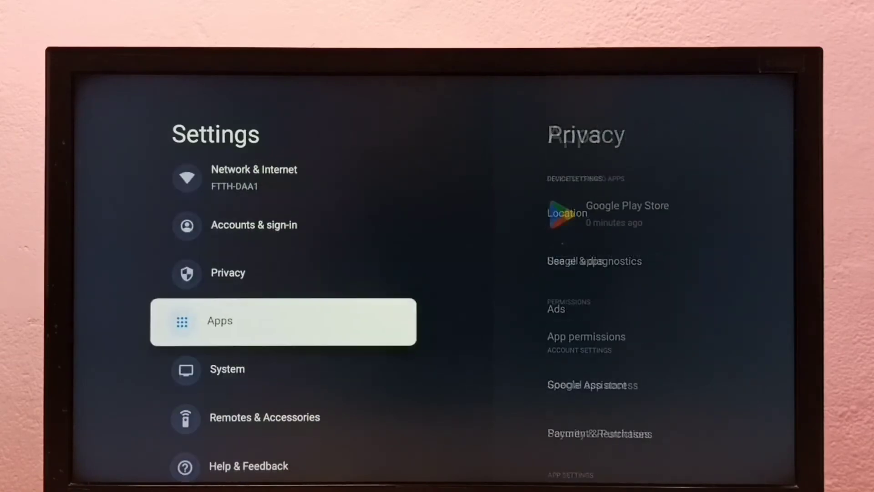
pyautogui.click(283, 321)
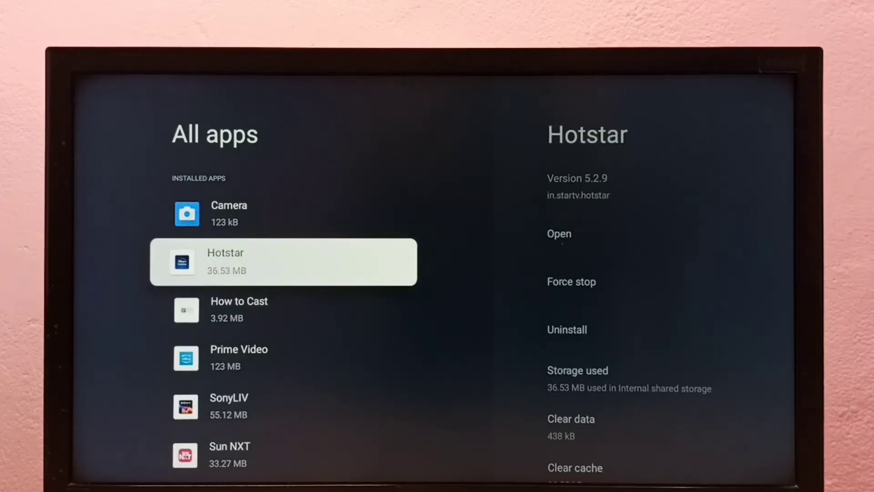
pyautogui.click(283, 262)
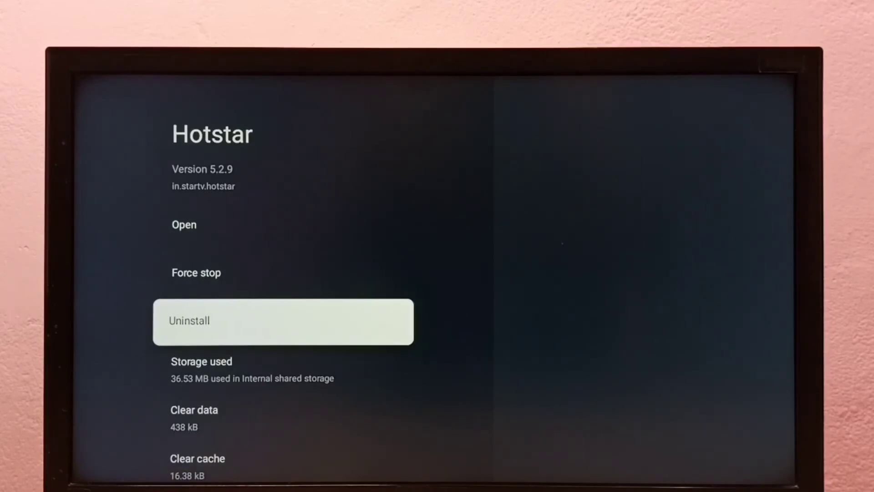
pyautogui.click(283, 321)
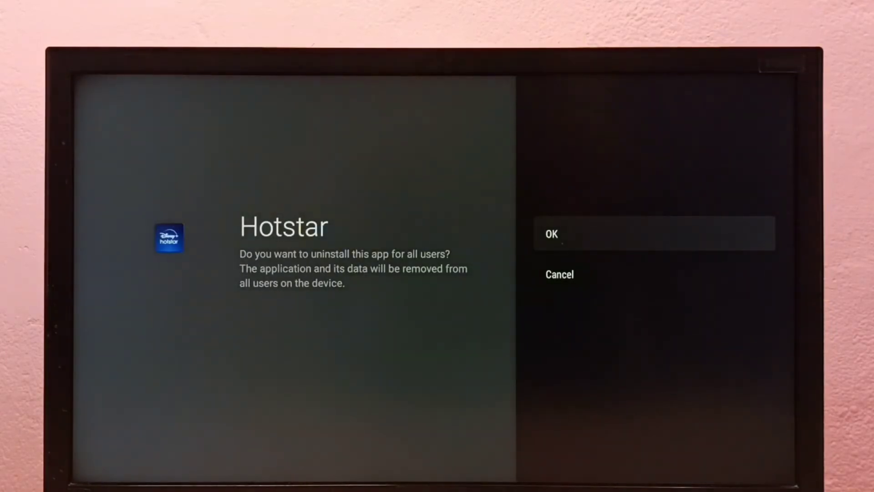